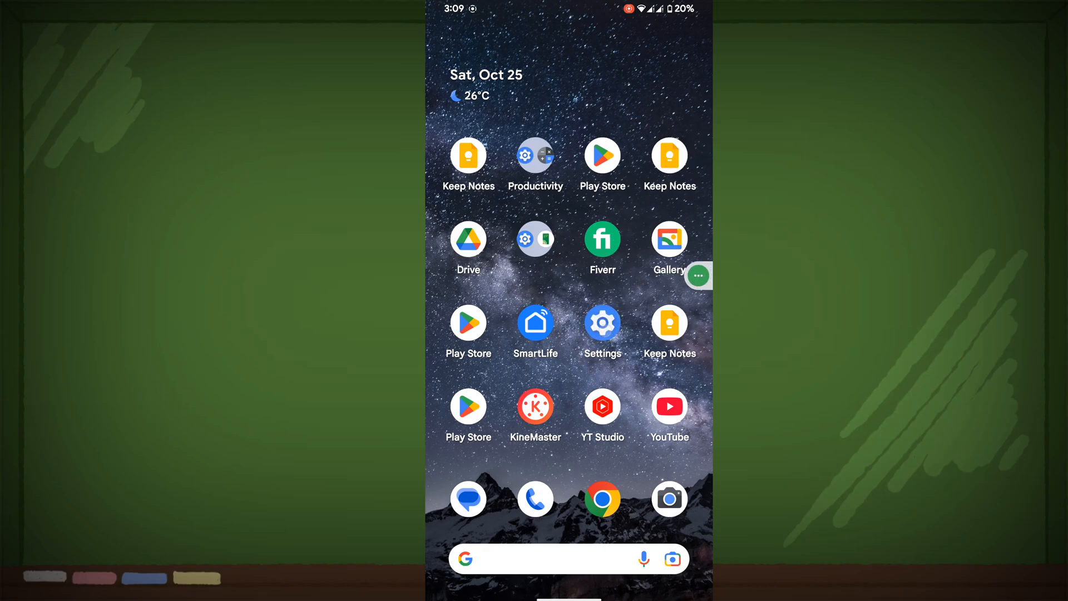
- Show all 97 apps in Settings and open the list's overflow menu
click(602, 322)
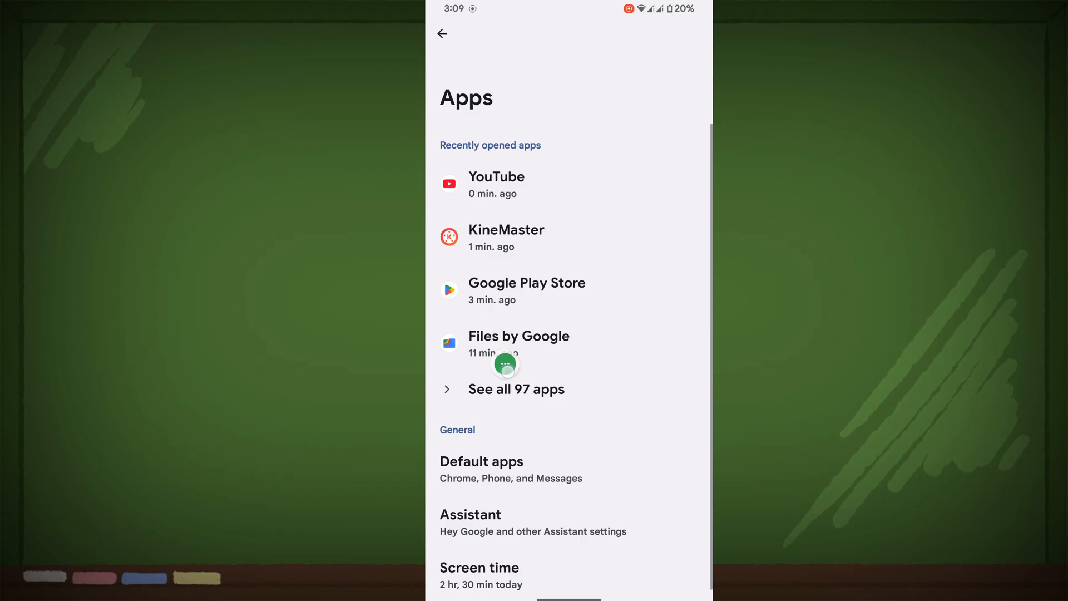
click(516, 389)
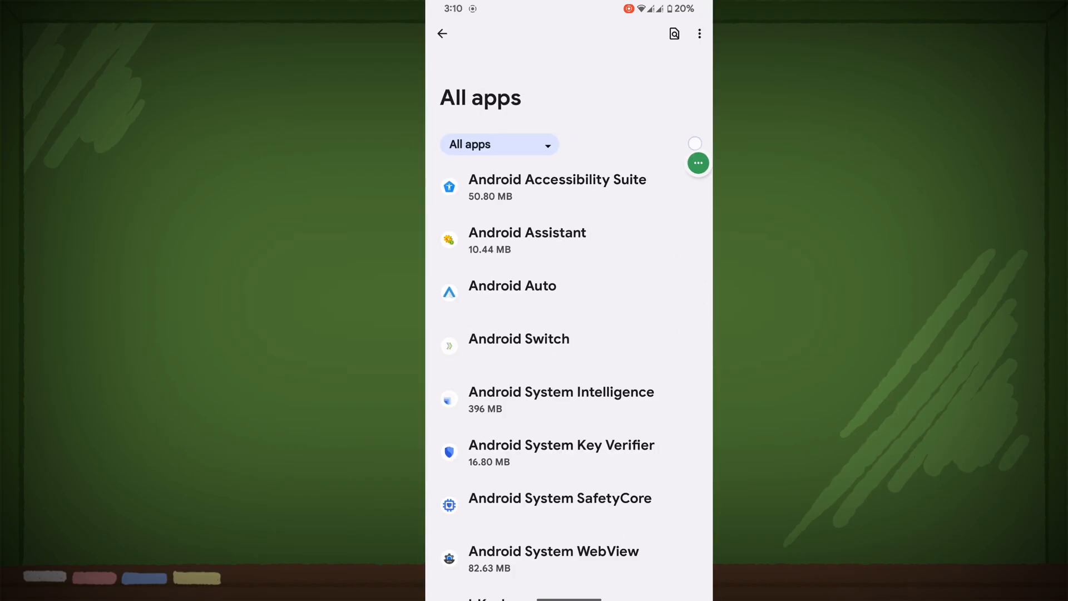
click(698, 32)
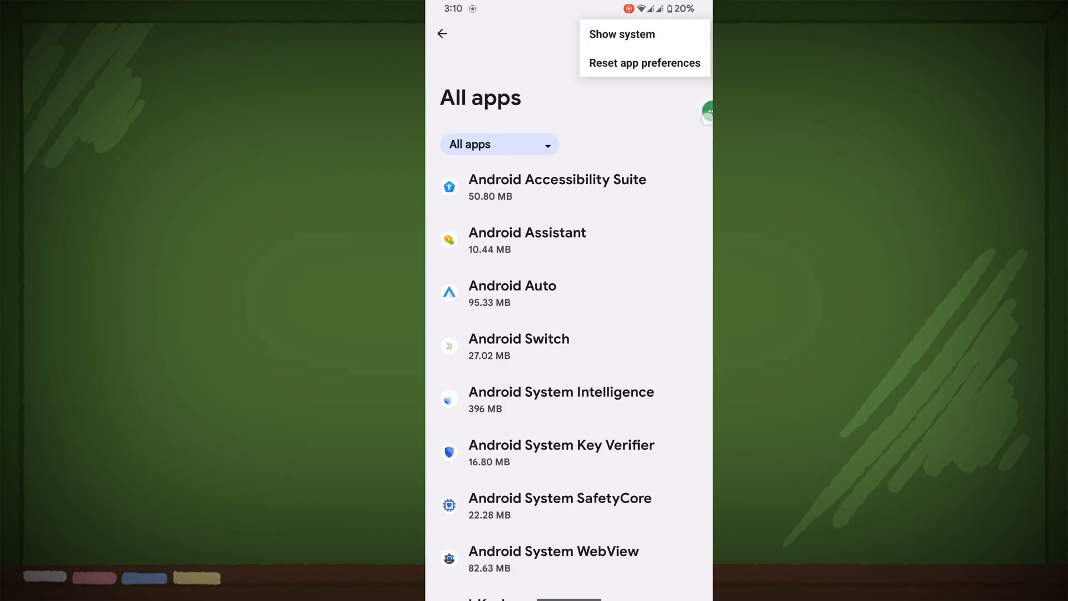
- Search the apps list for 'gc' to find GCash
click(644, 63)
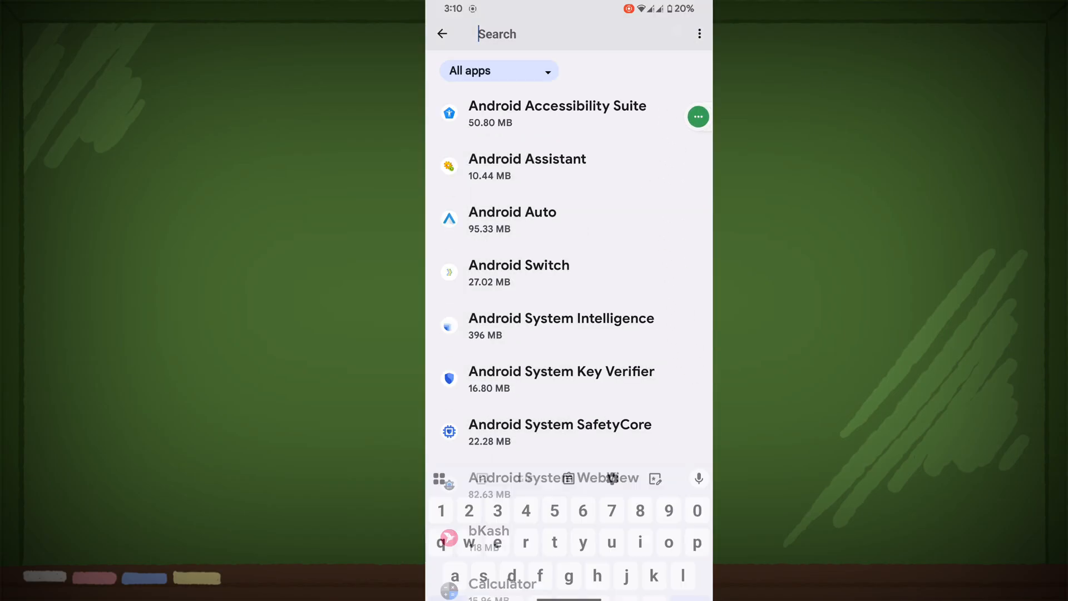
text(gc)
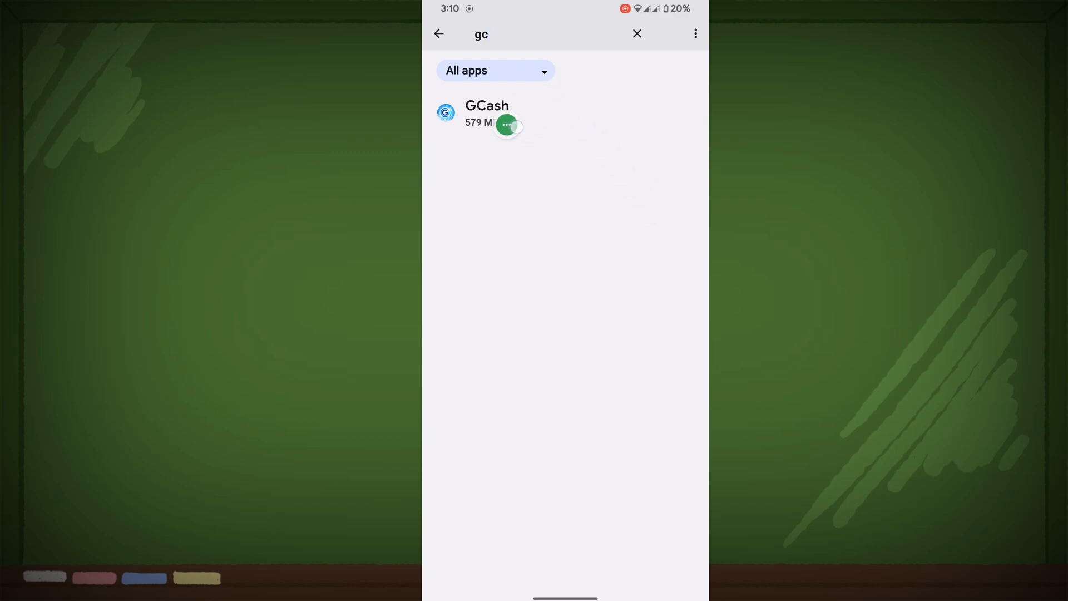
- Force stop GCash and clear its cache from Storage & cache
click(486, 112)
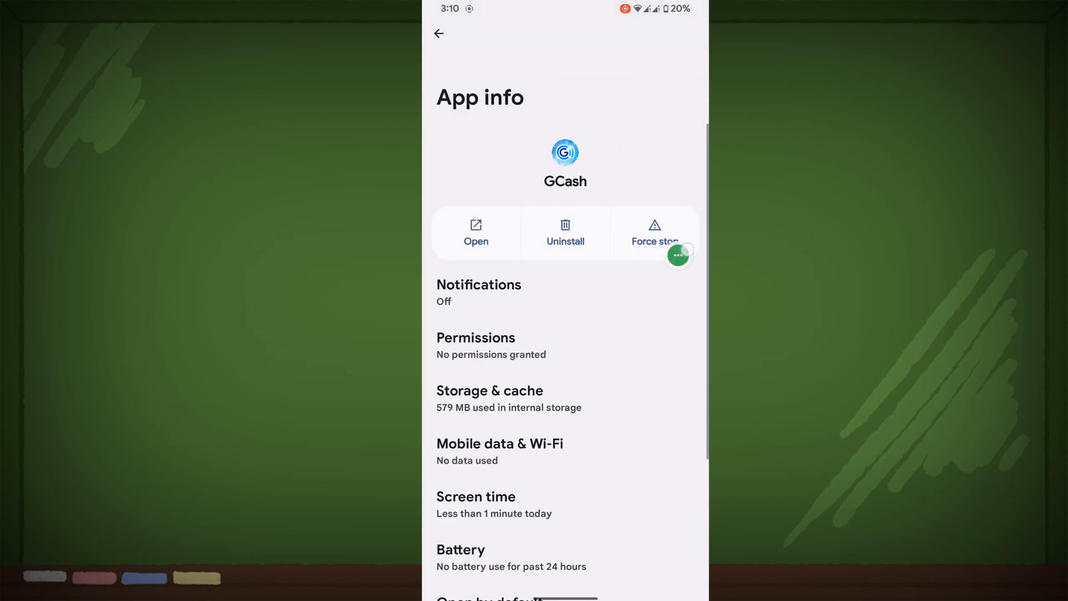
click(654, 232)
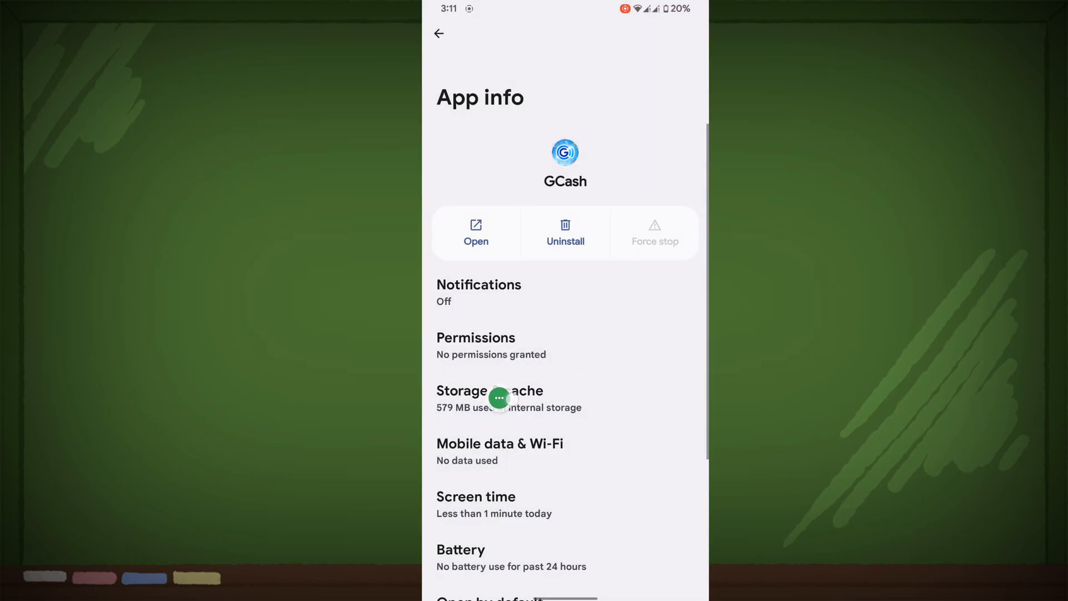
click(489, 398)
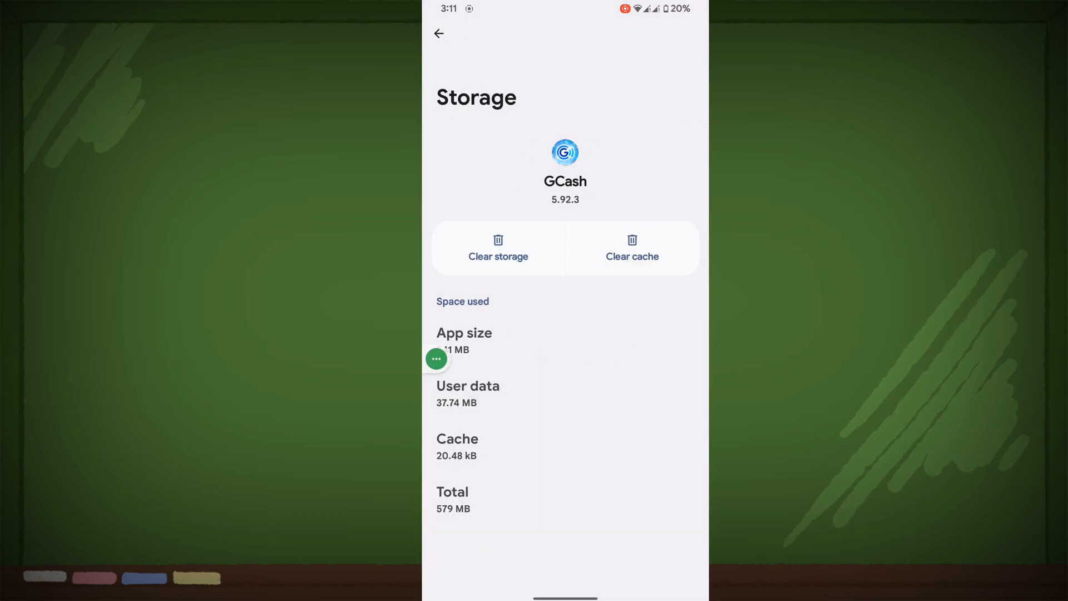
click(630, 247)
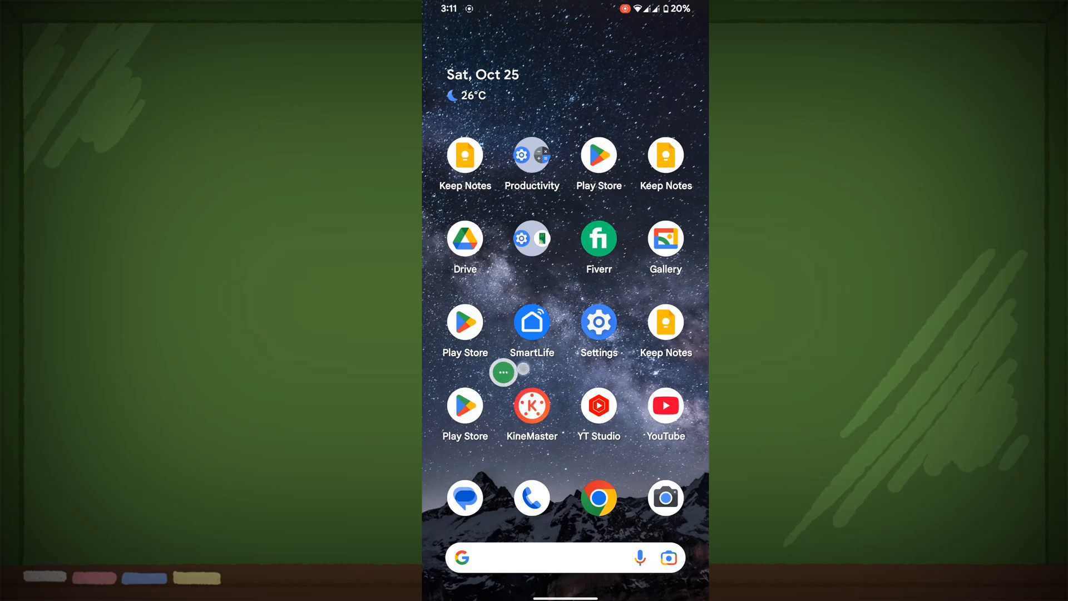
- Open GCash's Play Store listing via the recent 'gcash' search
click(465, 324)
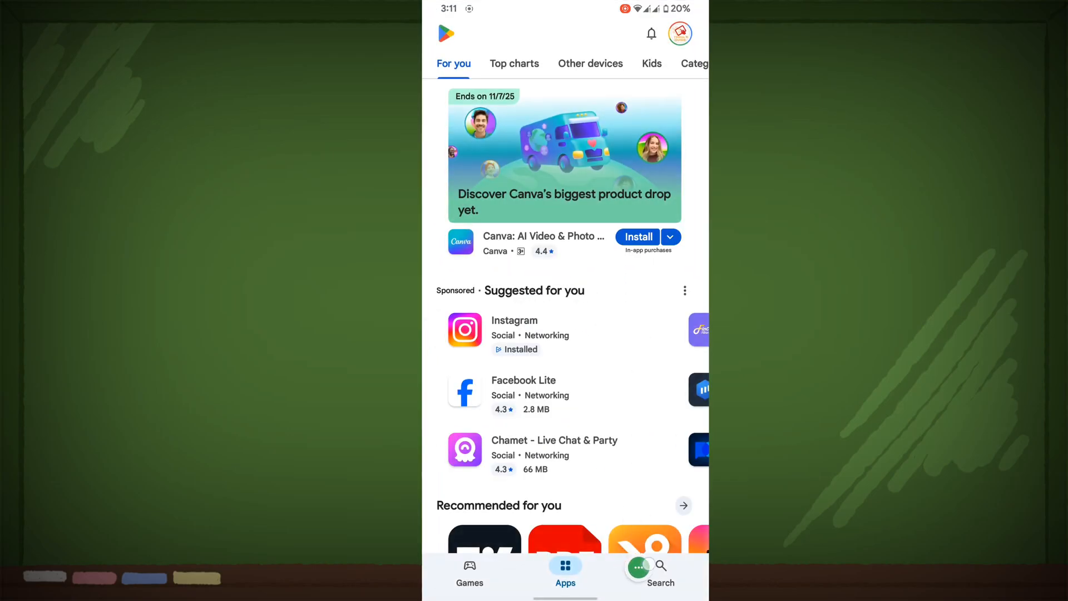
click(659, 571)
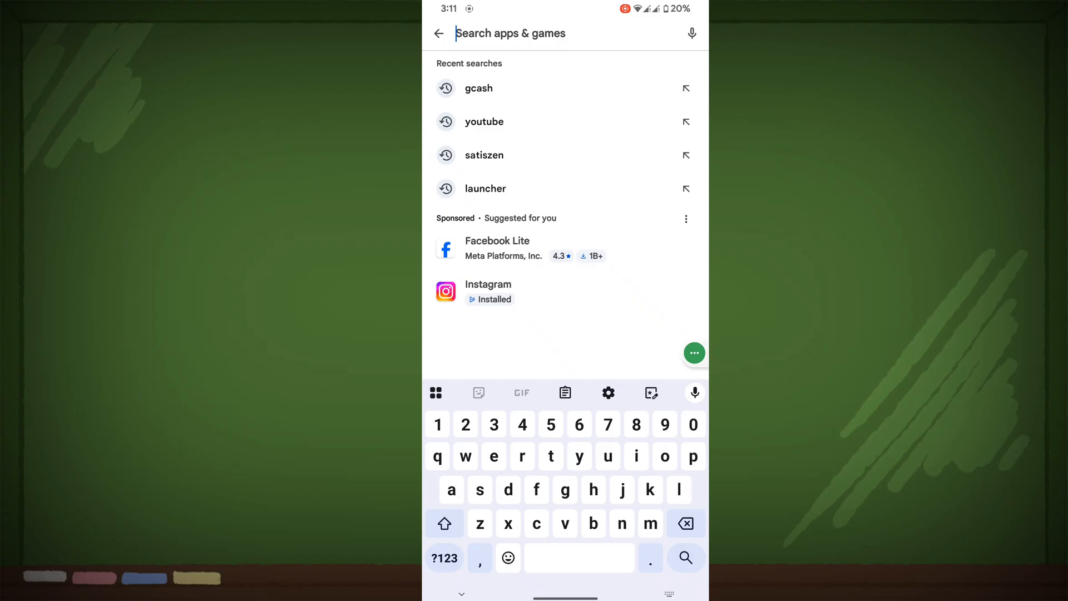
click(479, 88)
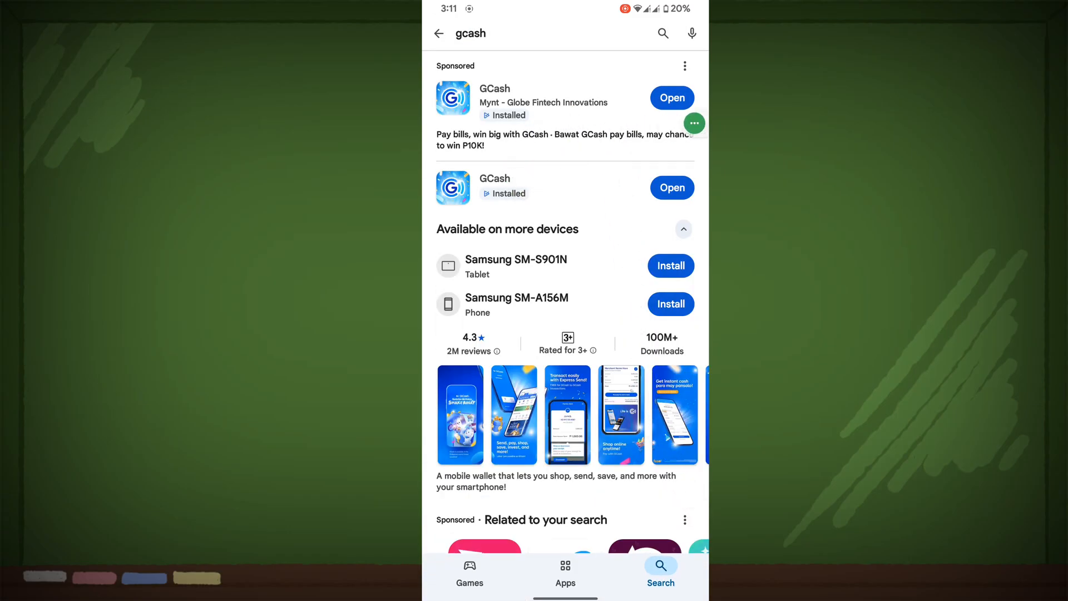
click(494, 177)
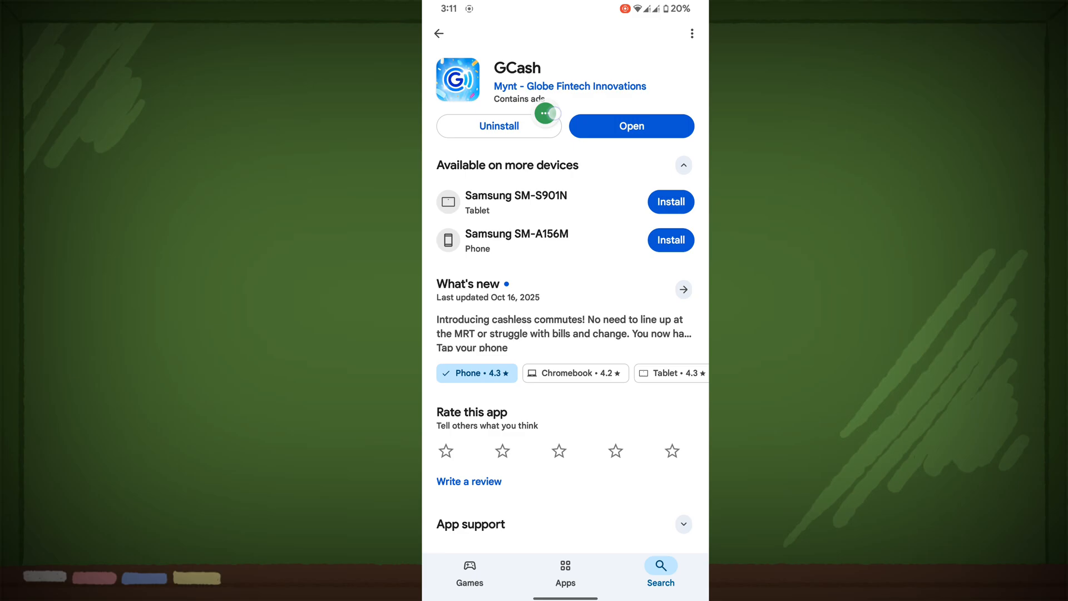
- Uninstall GCash, confirm the removal, and start installing it again
click(498, 125)
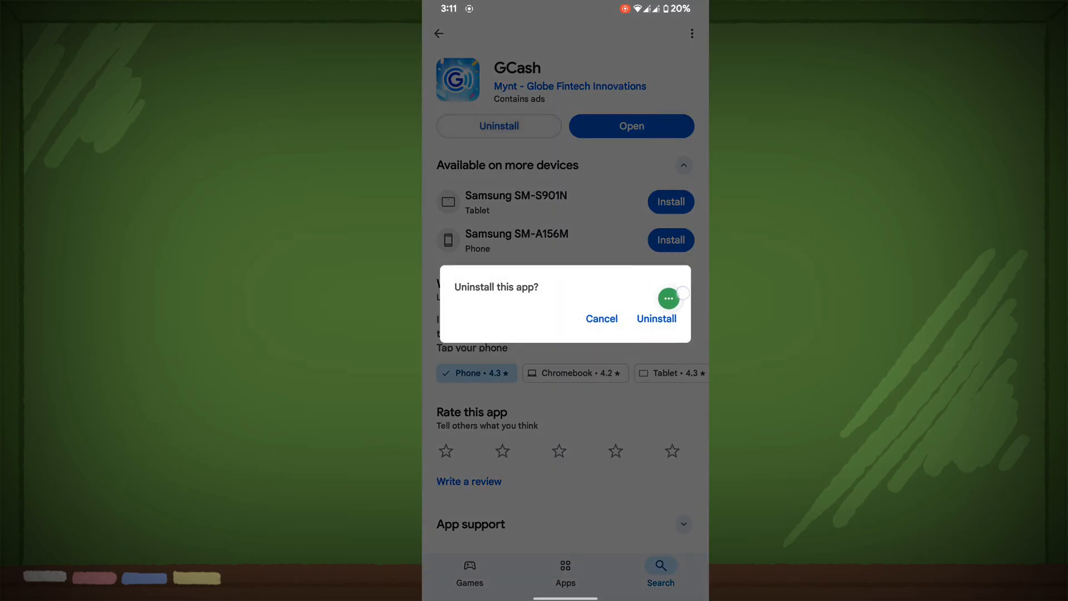
click(656, 318)
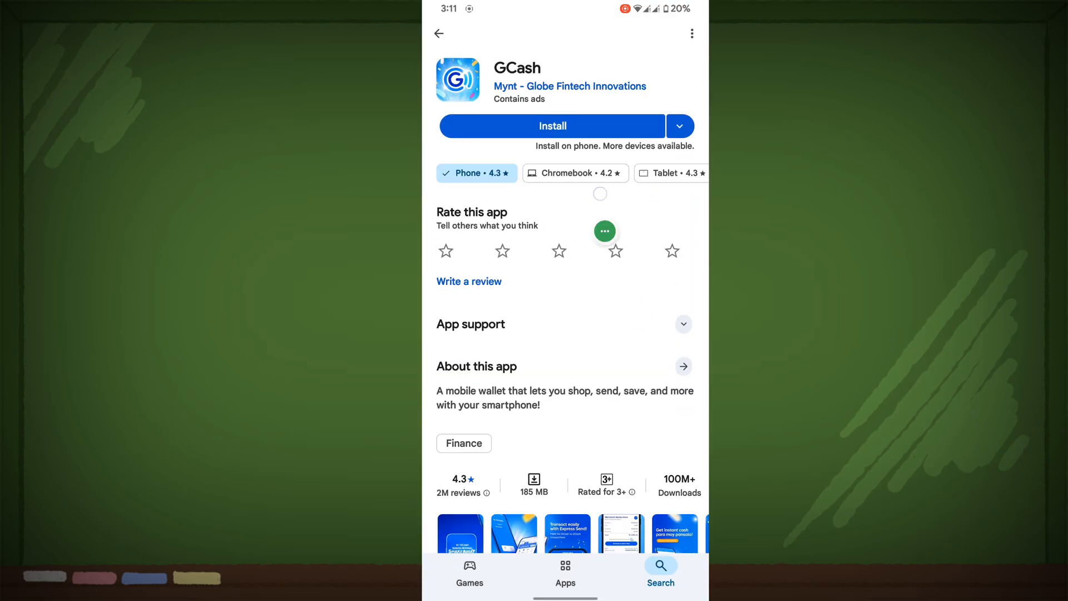
click(551, 125)
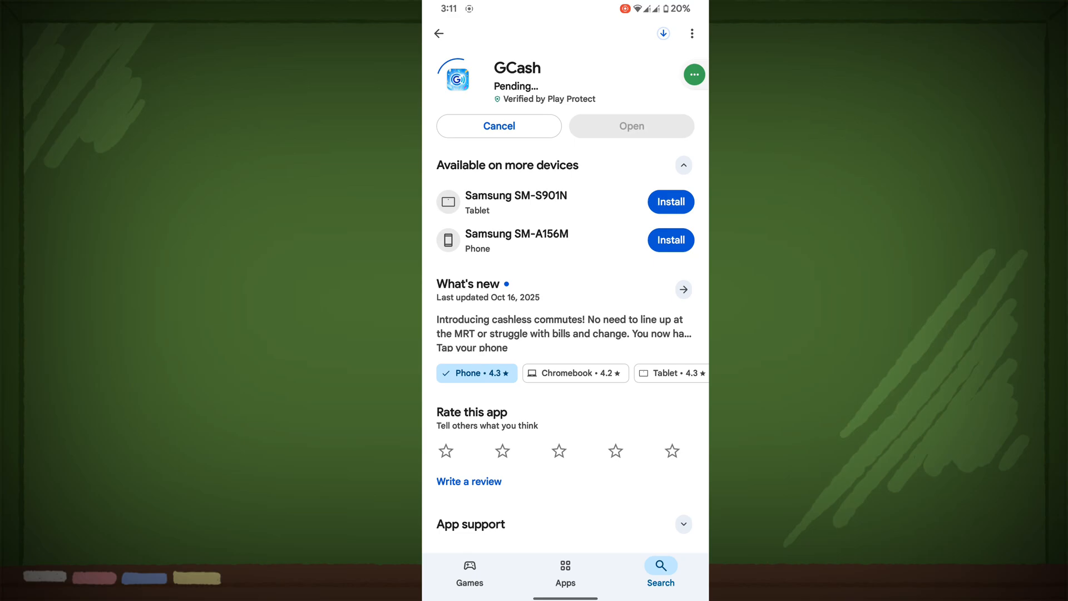